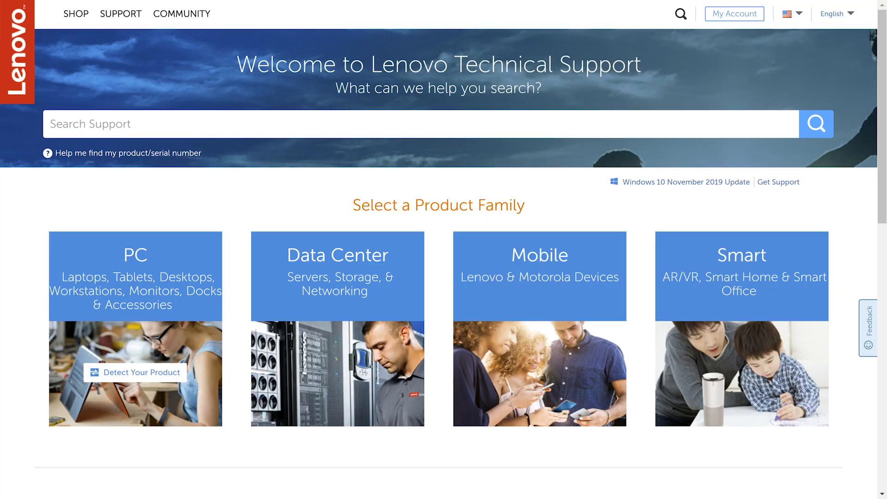
- Detect the product automatically, dismiss the Service Bridge prompt, and reach the ThinkPad P52 home
{"action": "type", "text": "Thi"}
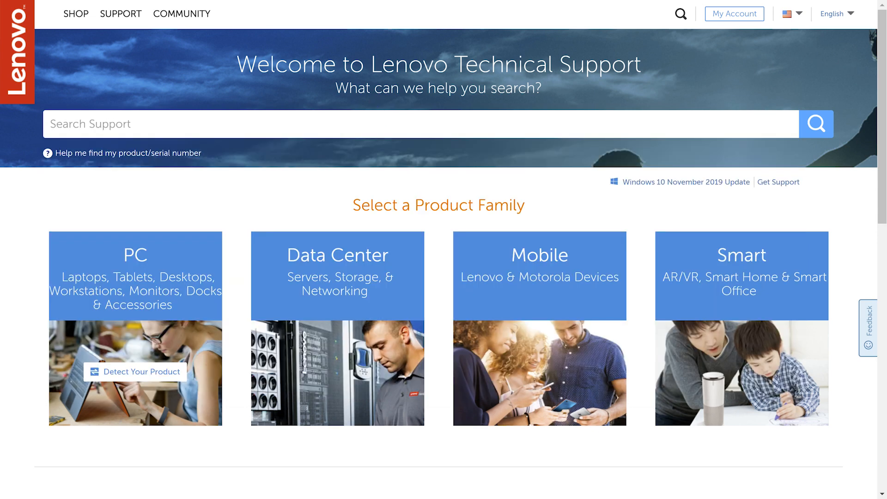
{"action": "left_click", "coordinate": [134, 371]}
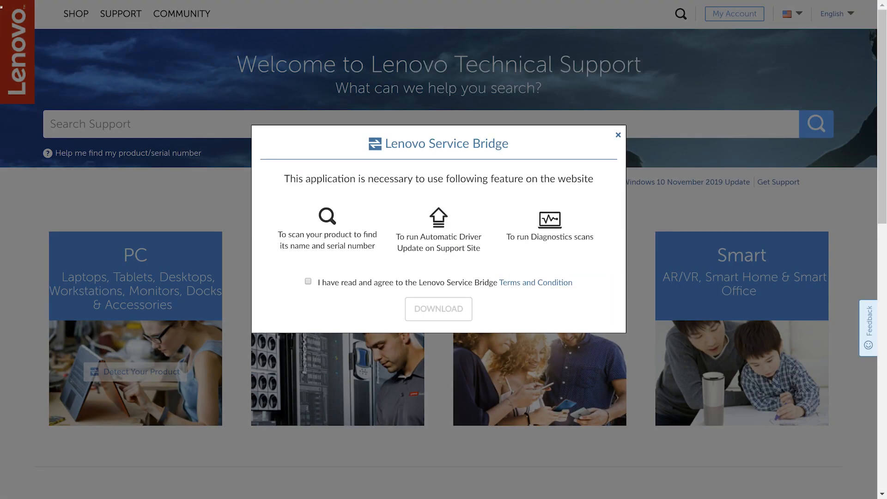
{"action": "left_click", "coordinate": [308, 282]}
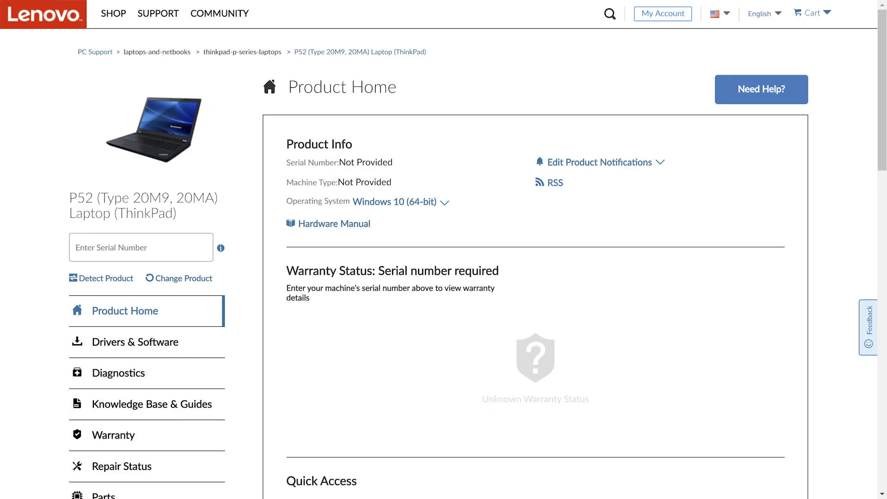
- Open the P52 Diagnostics page and customize the Custom Scan hardware component list
{"action": "left_click", "coordinate": [119, 373]}
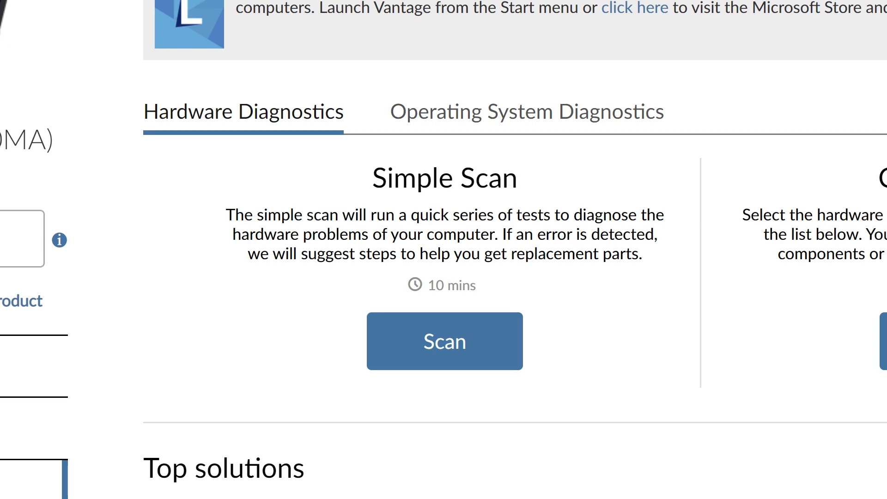
{"action": "scroll", "scroll_direction": "right", "scroll_amount": 3}
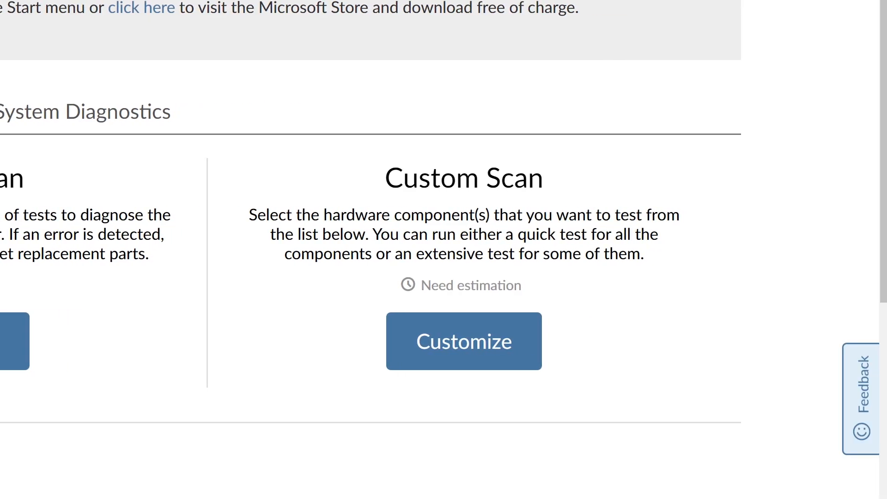
{"action": "left_click", "coordinate": [463, 341]}
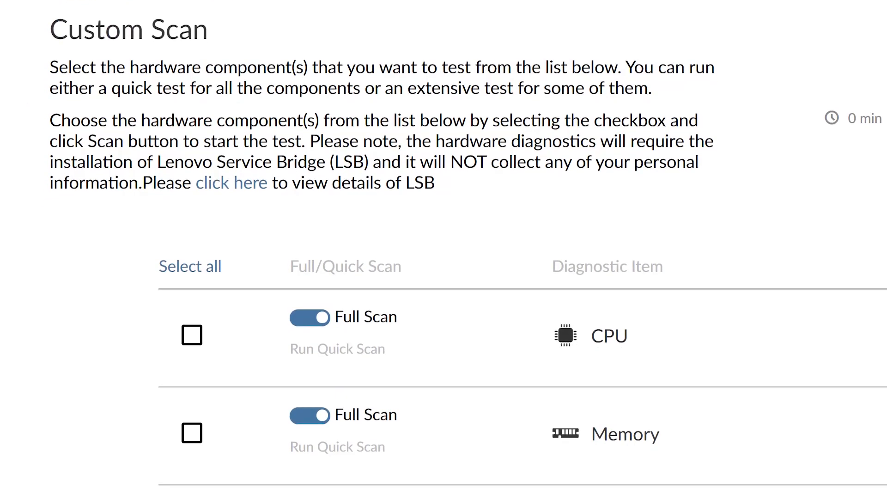
- Switch from the custom scan list to the Operating System Diagnostics categories
{"action": "scroll", "scroll_direction": "down", "scroll_amount": 3}
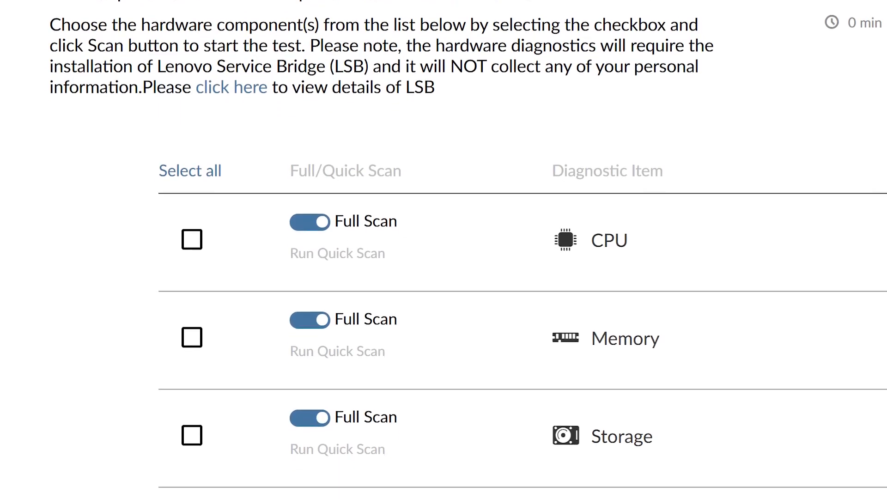
{"action": "left_click", "coordinate": [454, 140]}
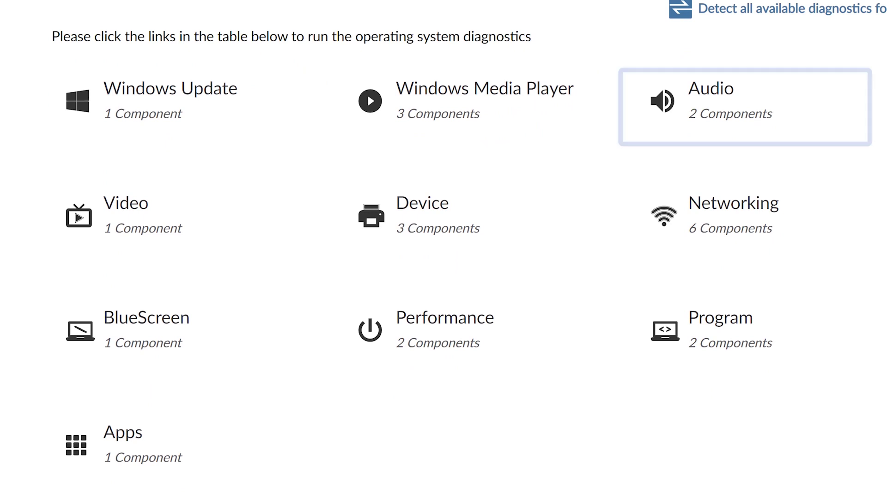
{"action": "left_click", "coordinate": [432, 214]}
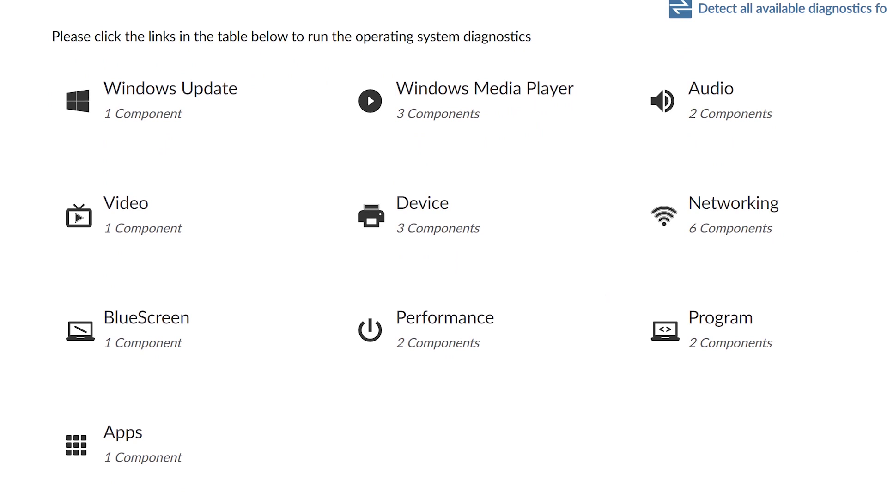
- Open the diagnostics results page reporting CPU and Memory failed
{"action": "left_click", "coordinate": [778, 9]}
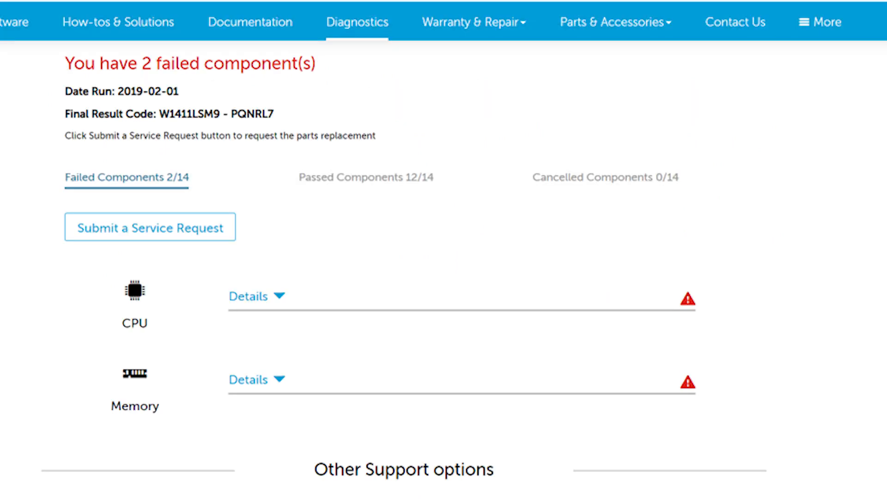
{"action": "mouse_move", "coordinate": [693, 314]}
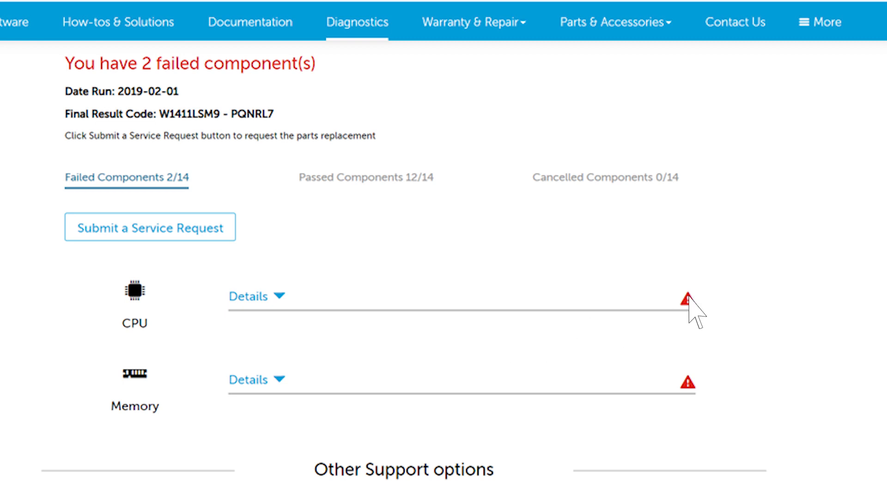
{"action": "mouse_move", "coordinate": [688, 301]}
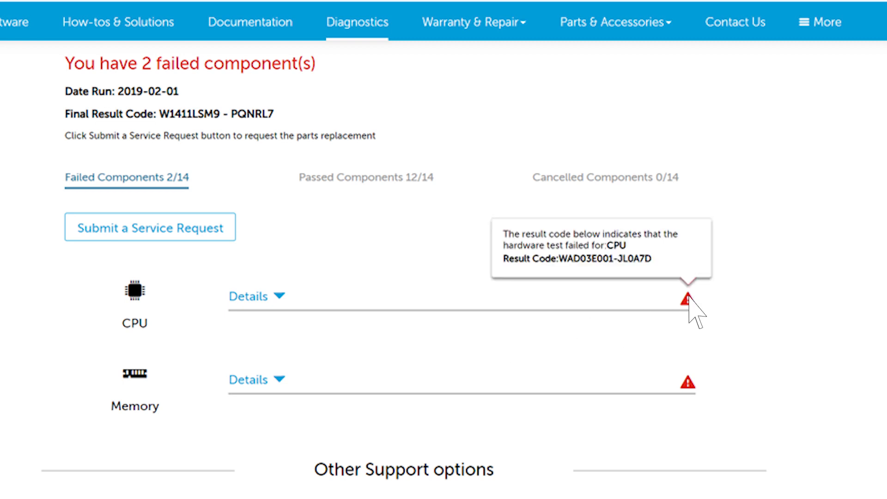